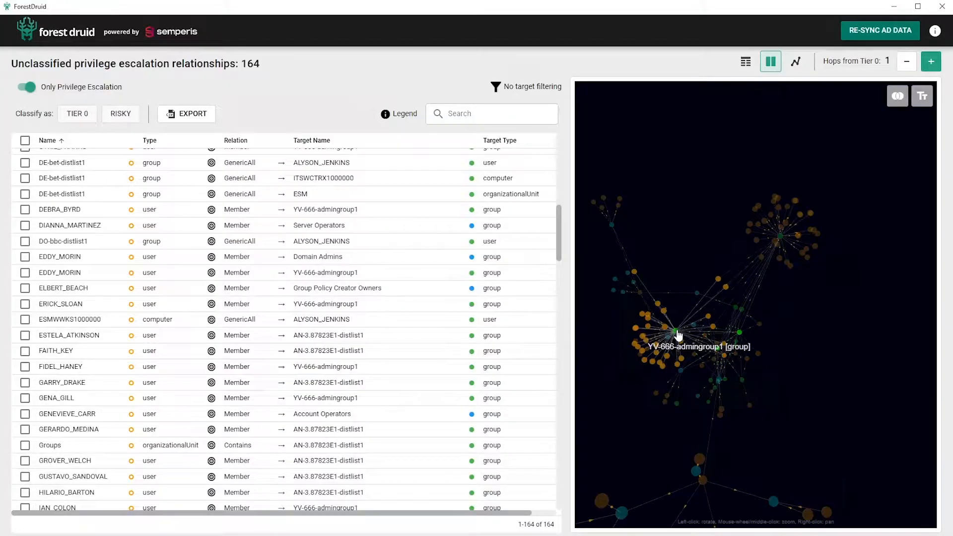
mouse_move(648, 332)
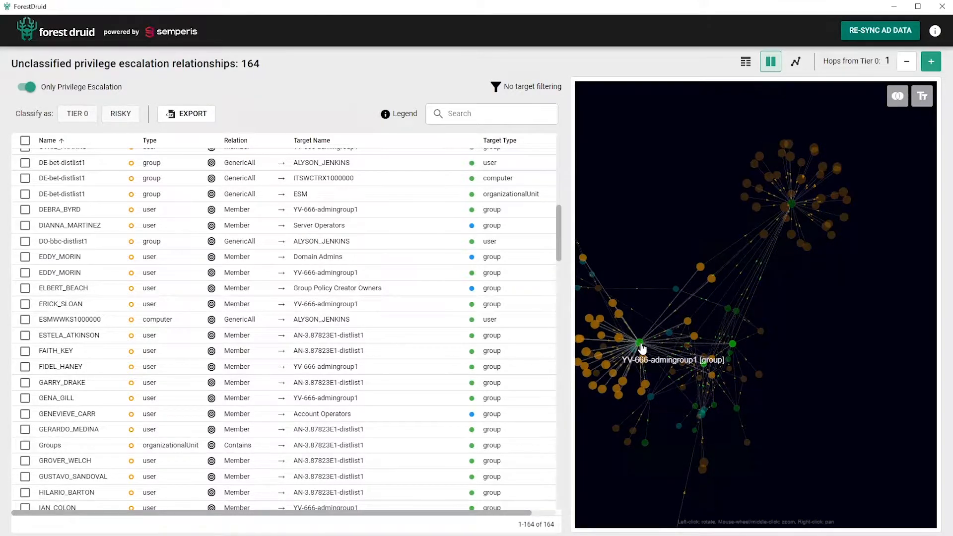
mouse_move(787, 209)
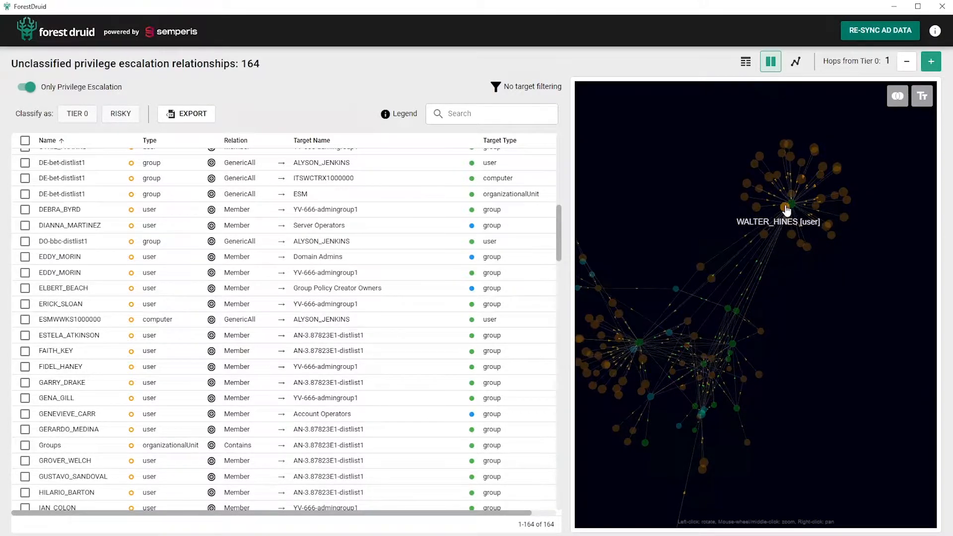